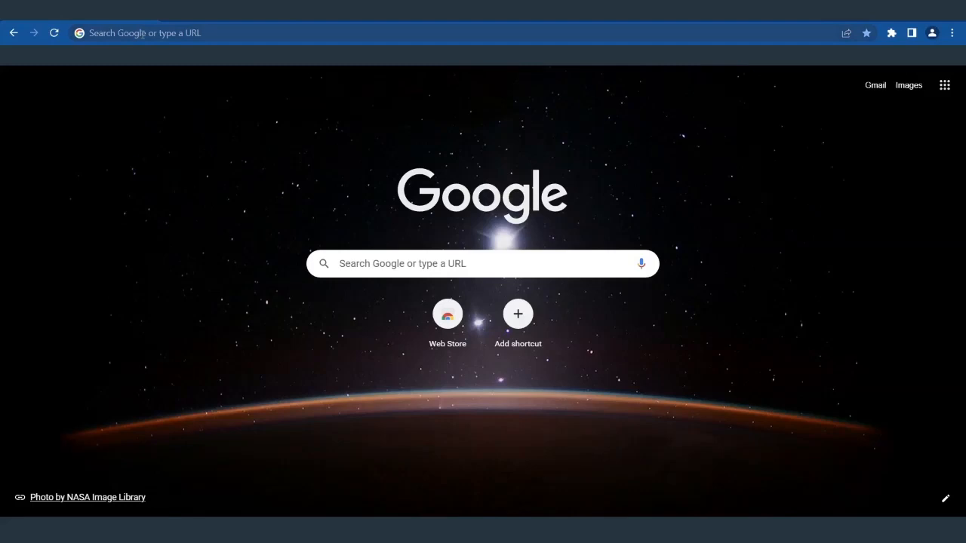
Step: Go to lodewallet.com to reach the LODE wallet setup welcome page
{"action": "type", "text": "lodewallet.com/setup/intro"}
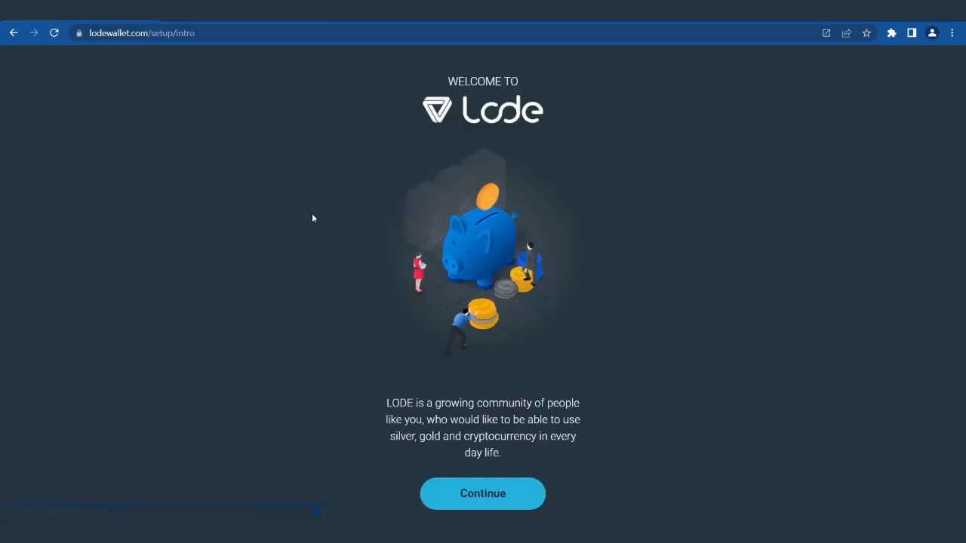
Step: Continue past the welcome screen and get started with the LODEapp Wallet
{"action": "left_click", "coordinate": [483, 493]}
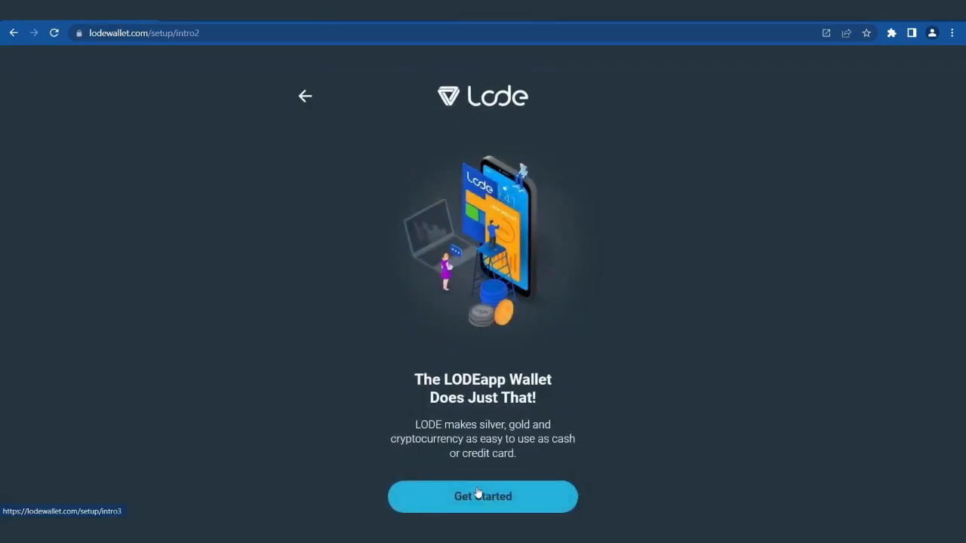
{"action": "left_click", "coordinate": [483, 495]}
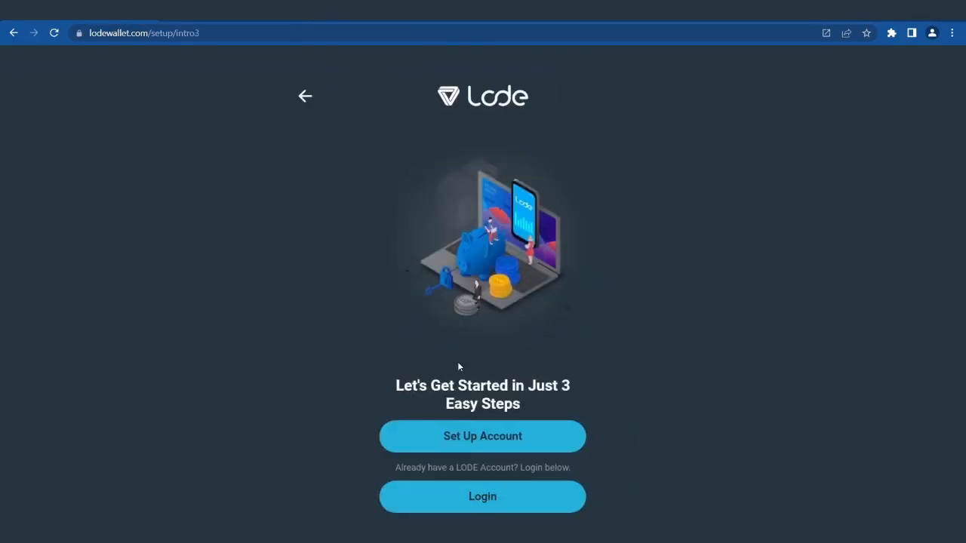
{"action": "mouse_move", "coordinate": [497, 443]}
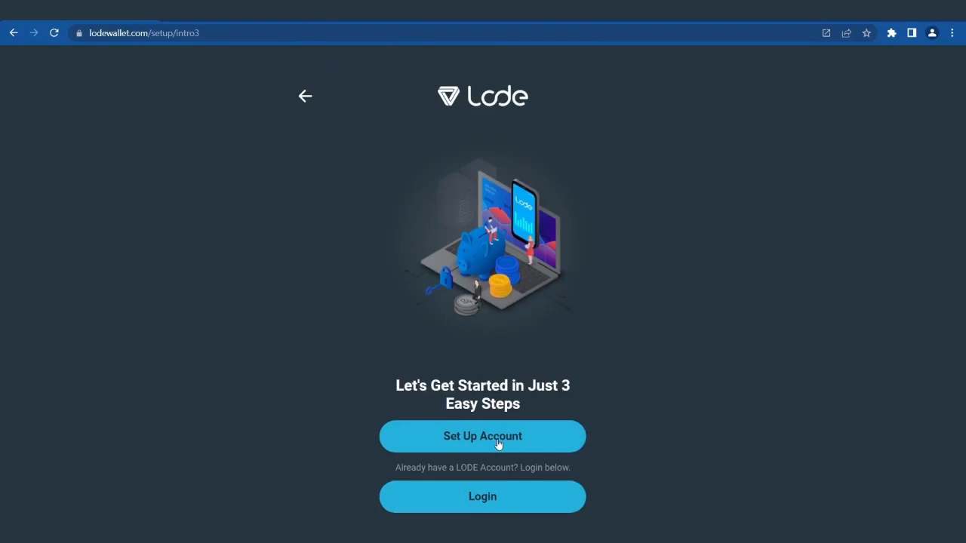
Step: Start a new LODE account and submit the entered name, email and password details
{"action": "left_click", "coordinate": [483, 436]}
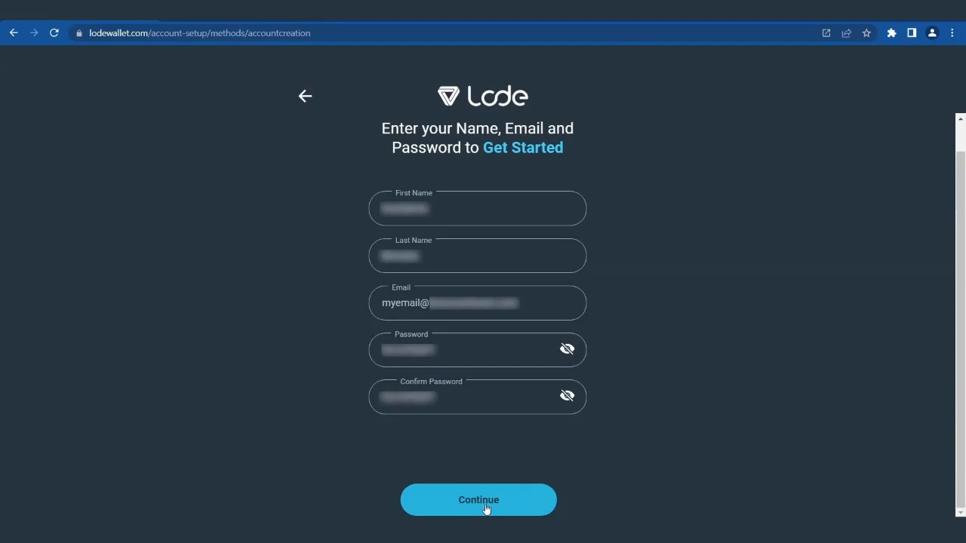
{"action": "left_click", "coordinate": [476, 499]}
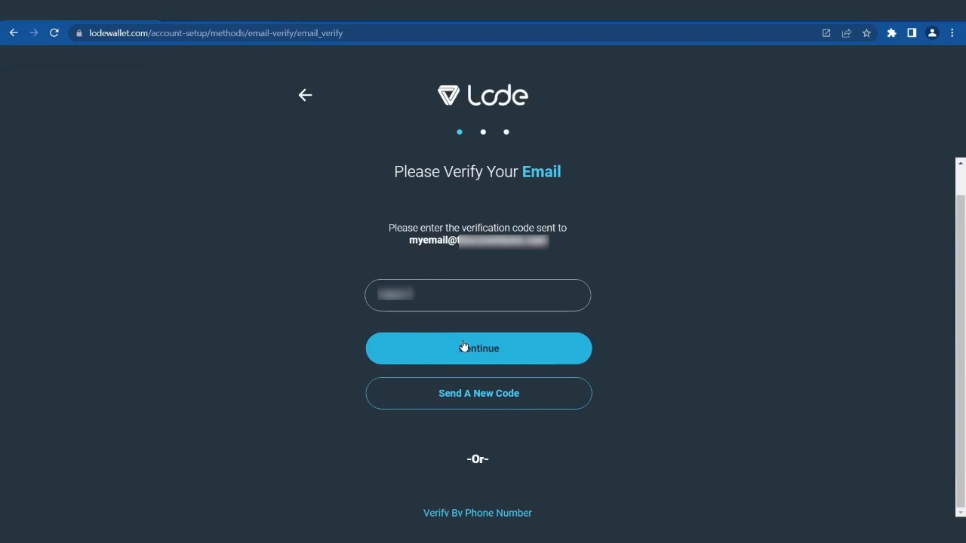
Step: Submit the emailed verification code to reach the Terms of Service page
{"action": "left_click", "coordinate": [477, 347]}
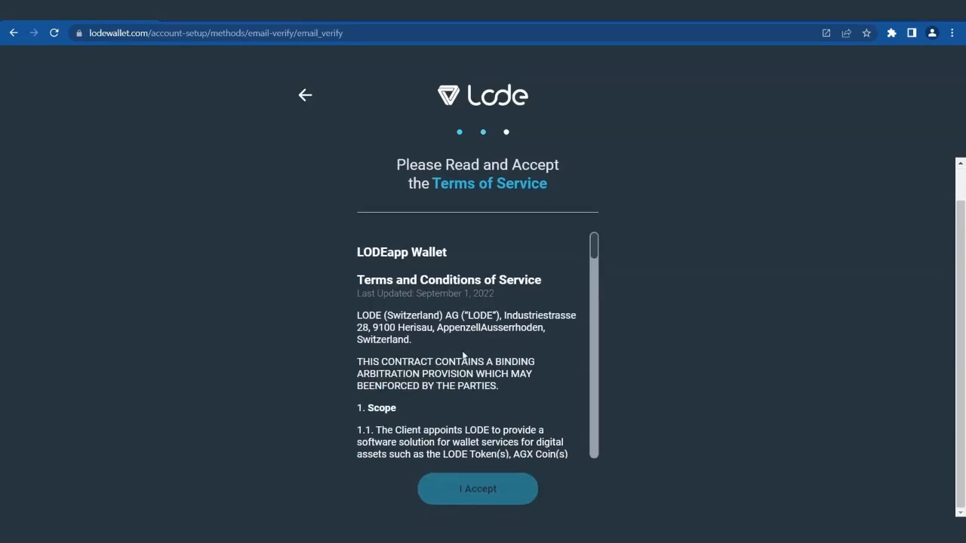
Step: Scroll through the Terms of Service and confirm acceptance to register the account
{"action": "scroll", "scroll_direction": "down", "scroll_amount": 3}
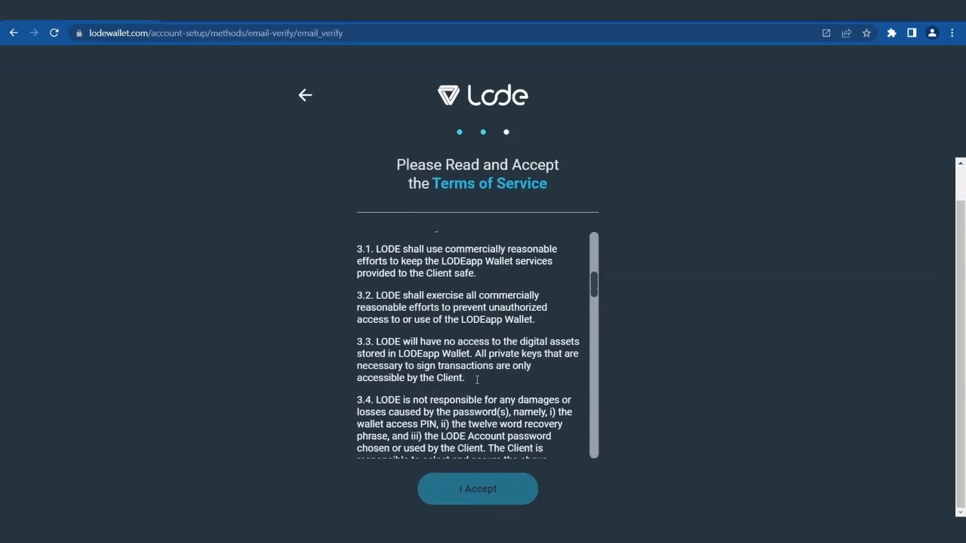
{"action": "scroll", "scroll_direction": "down", "scroll_amount": 3}
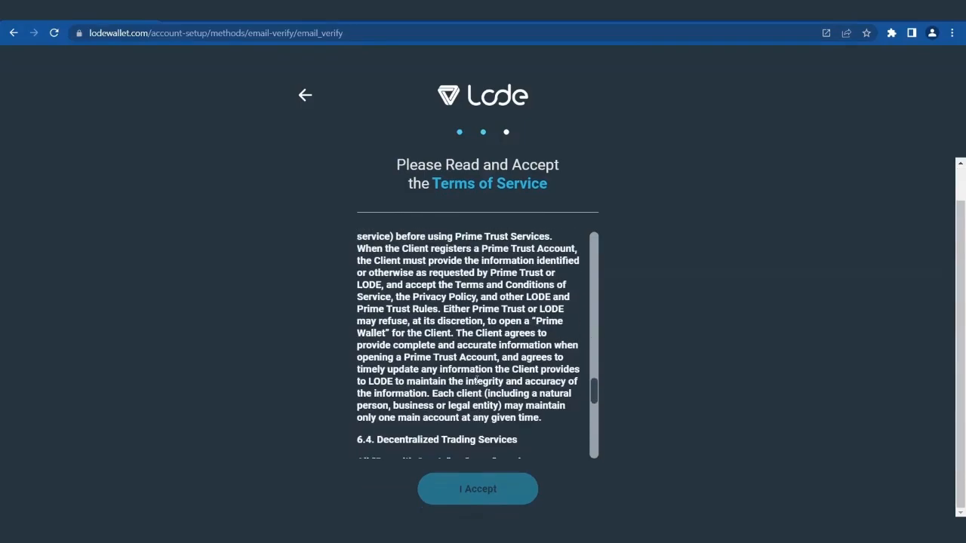
{"action": "scroll", "scroll_direction": "down", "scroll_amount": 3}
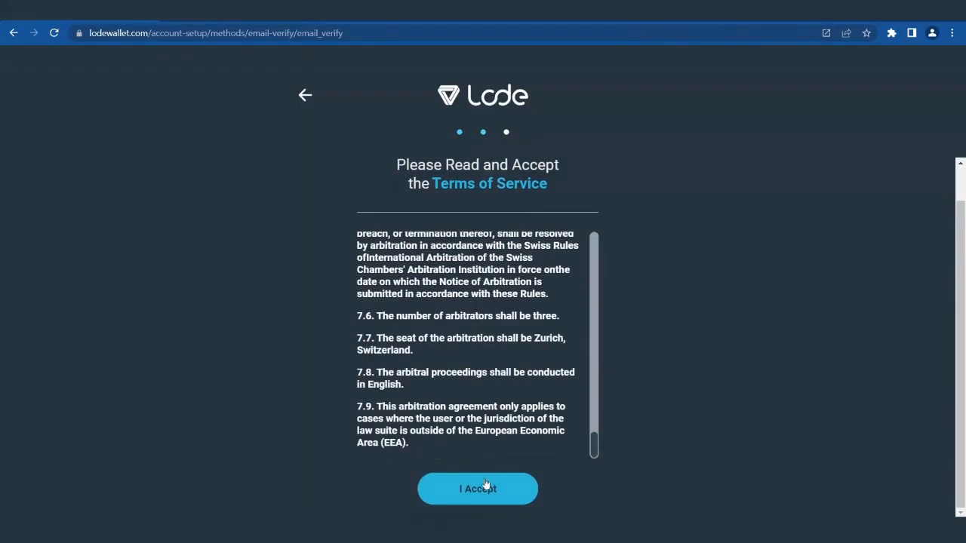
{"action": "left_click", "coordinate": [477, 489]}
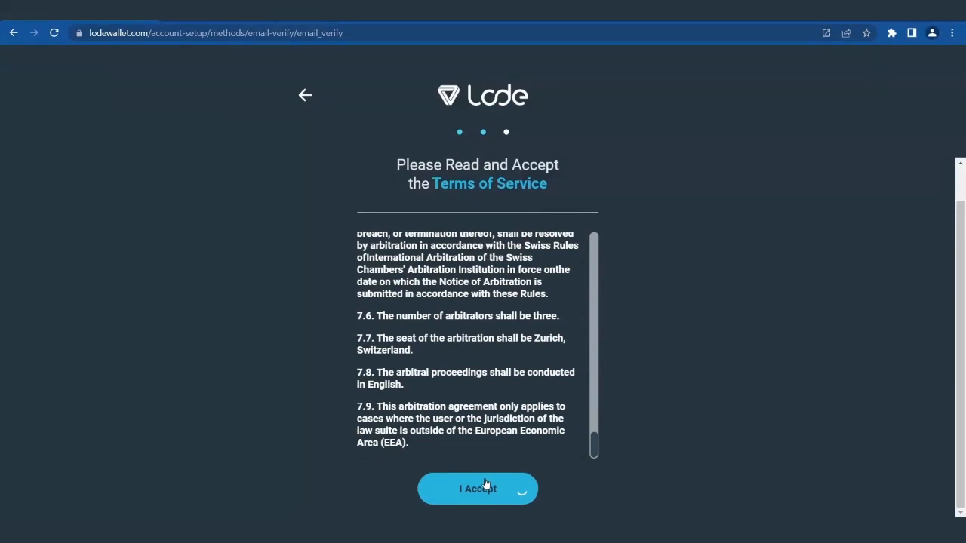
{"action": "left_click", "coordinate": [477, 489]}
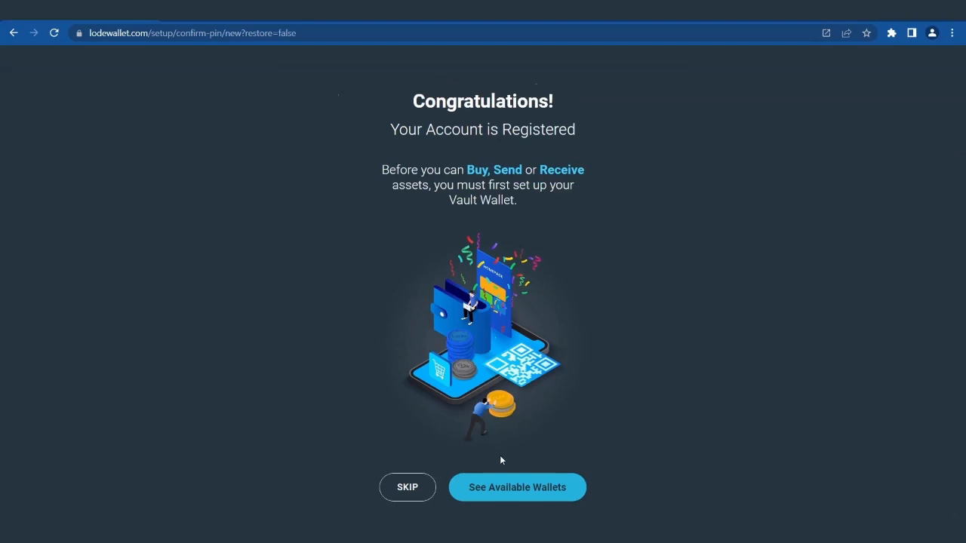
Step: From the Congratulations screen, bring up the available wallet types
{"action": "left_click", "coordinate": [517, 486]}
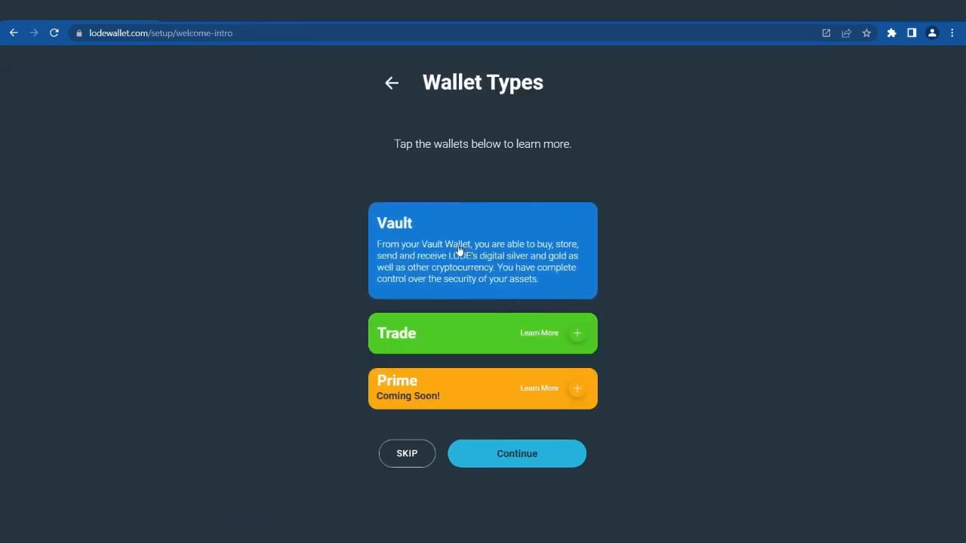
{"action": "mouse_move", "coordinate": [469, 339]}
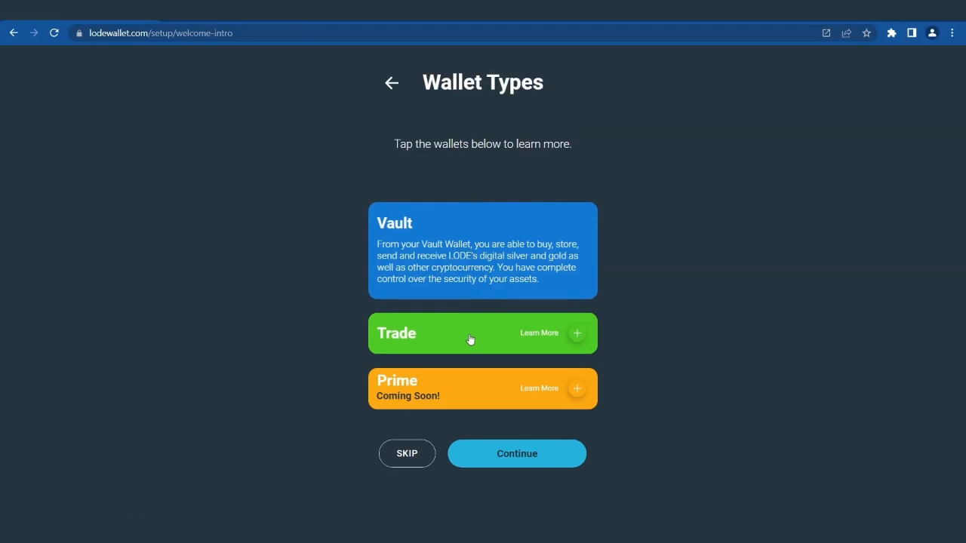
Step: Expand the Trade and Prime wallet descriptions and continue to the Vault Wallet Setup screen
{"action": "left_click", "coordinate": [481, 334]}
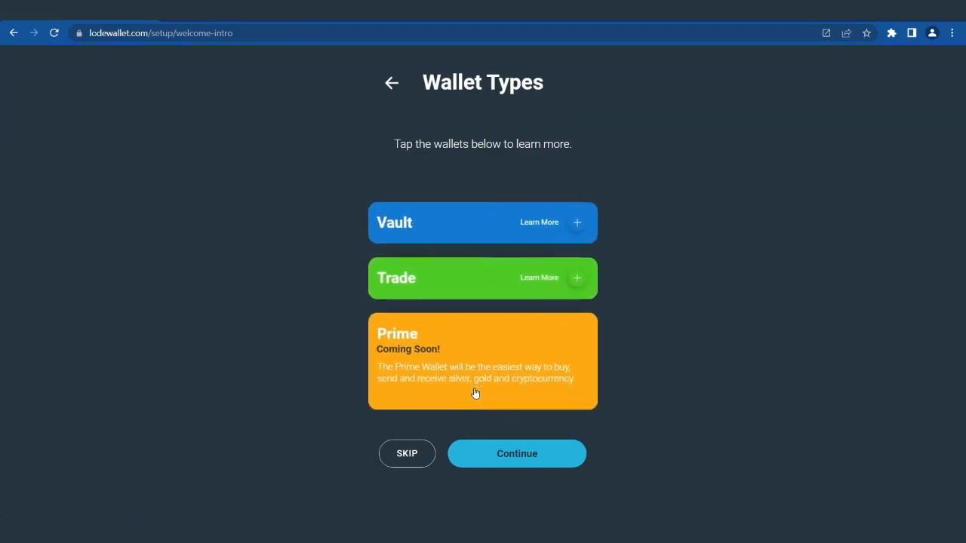
{"action": "left_click", "coordinate": [517, 453]}
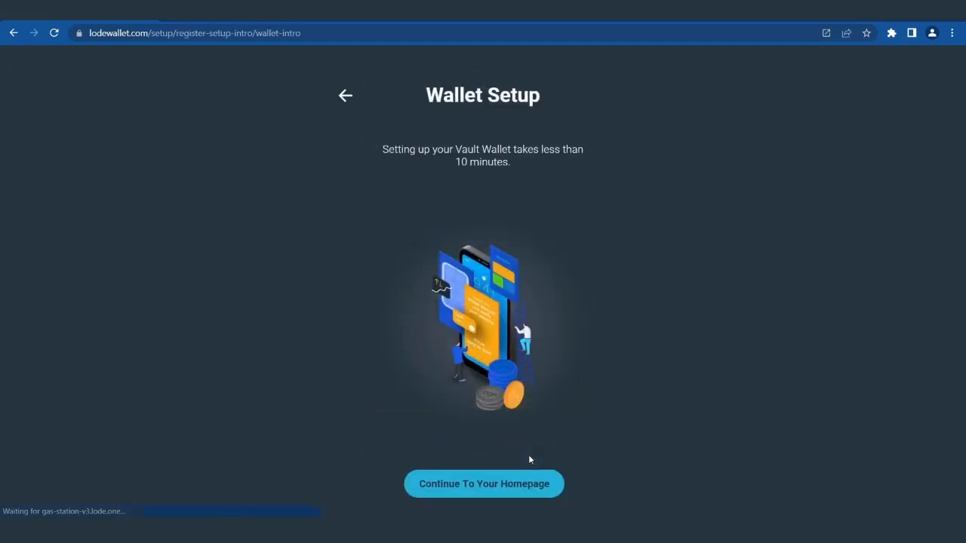